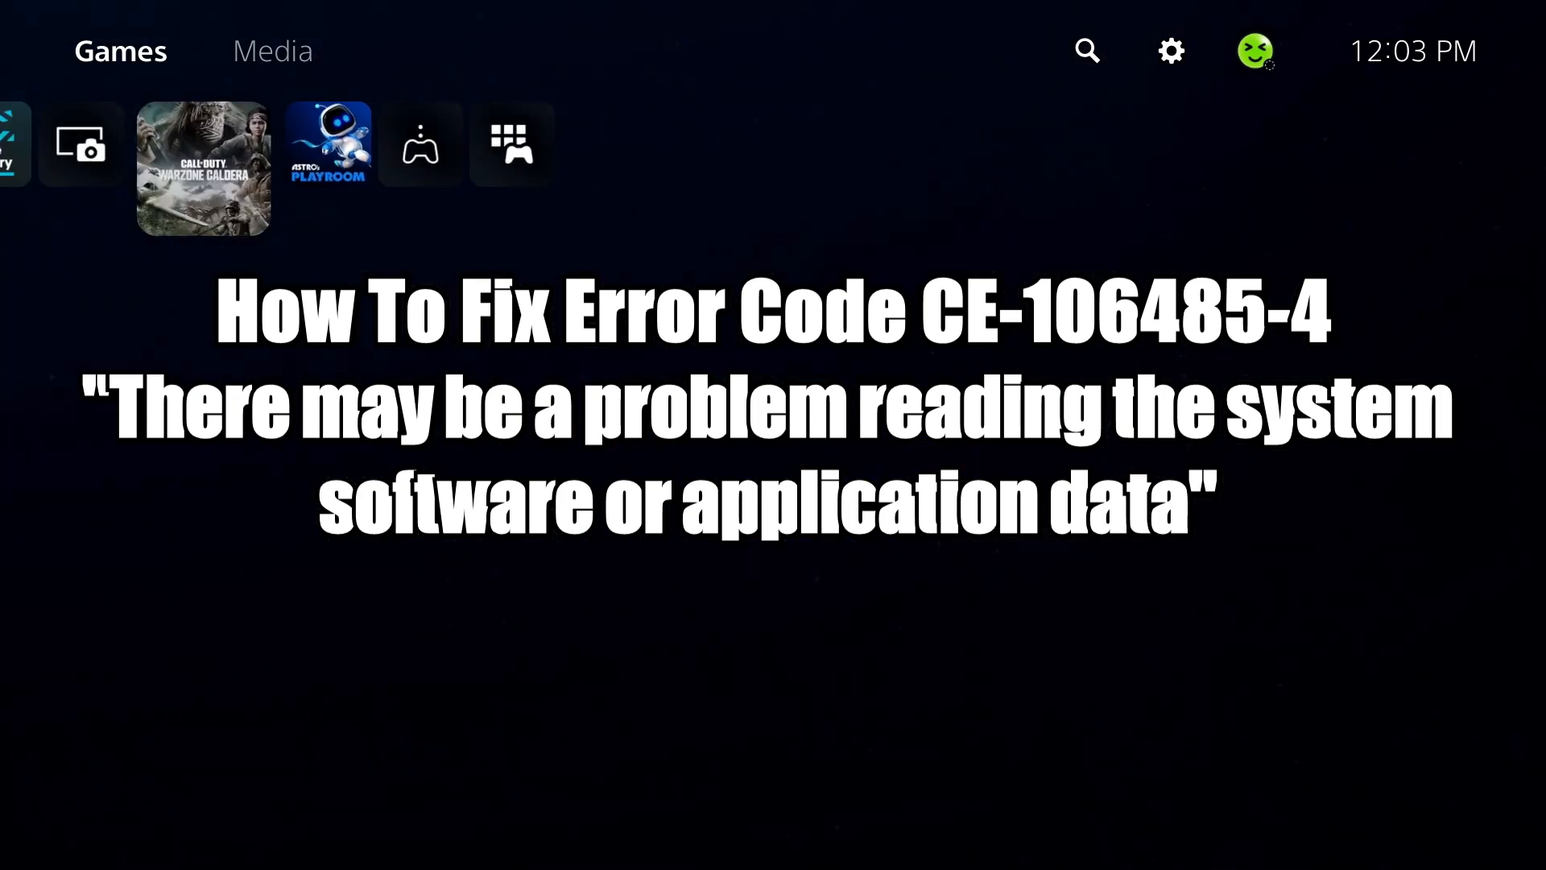
Step: Go from the home screen into Settings and select System to reach System Software
left_click(203, 166)
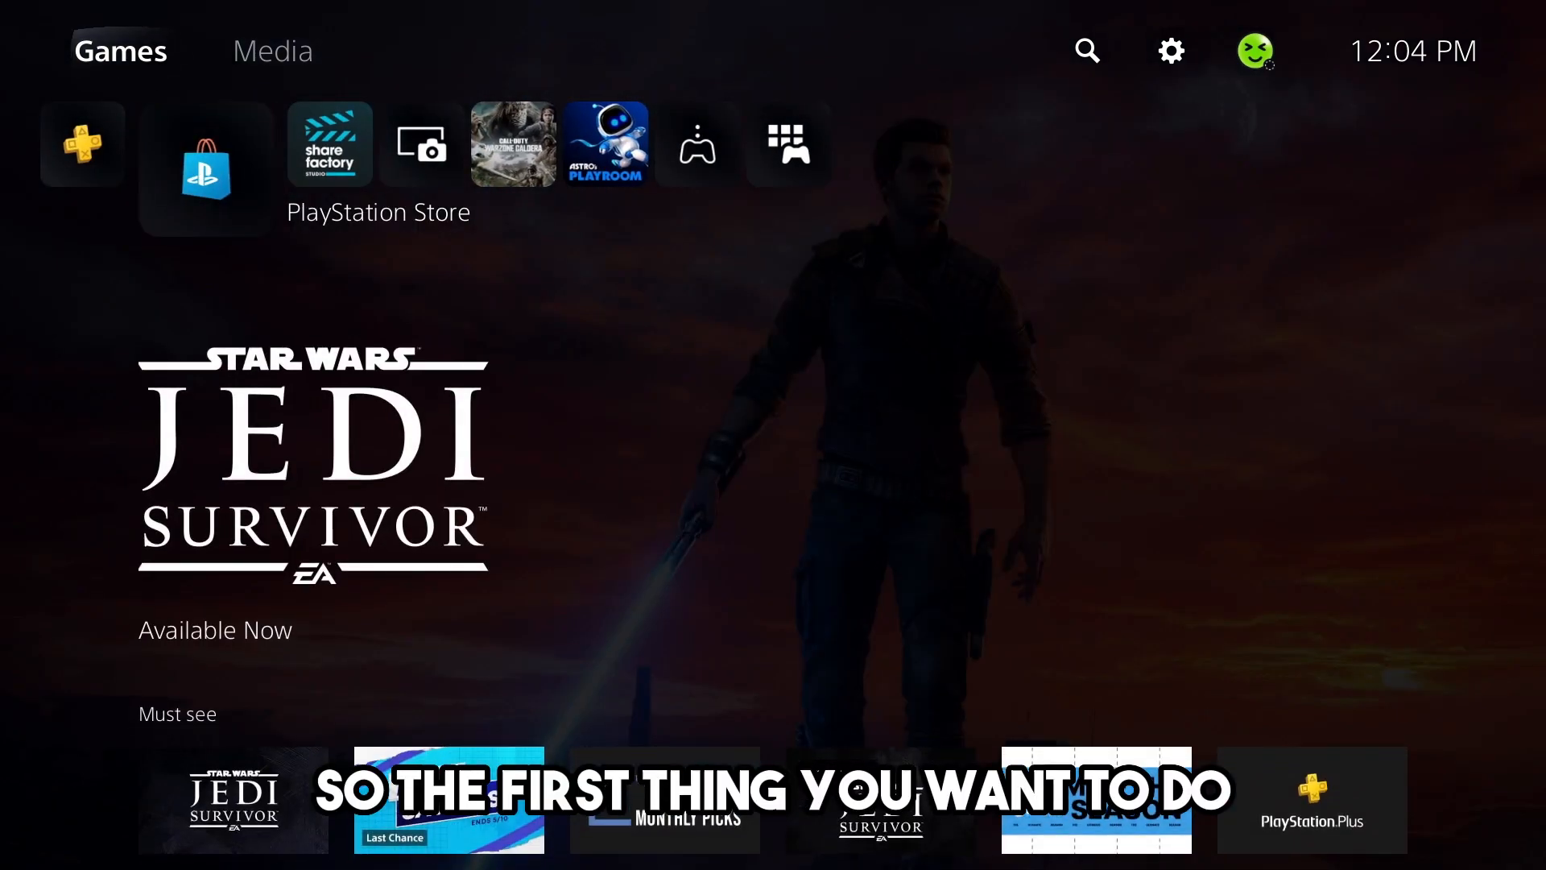
mouse_move(1171, 50)
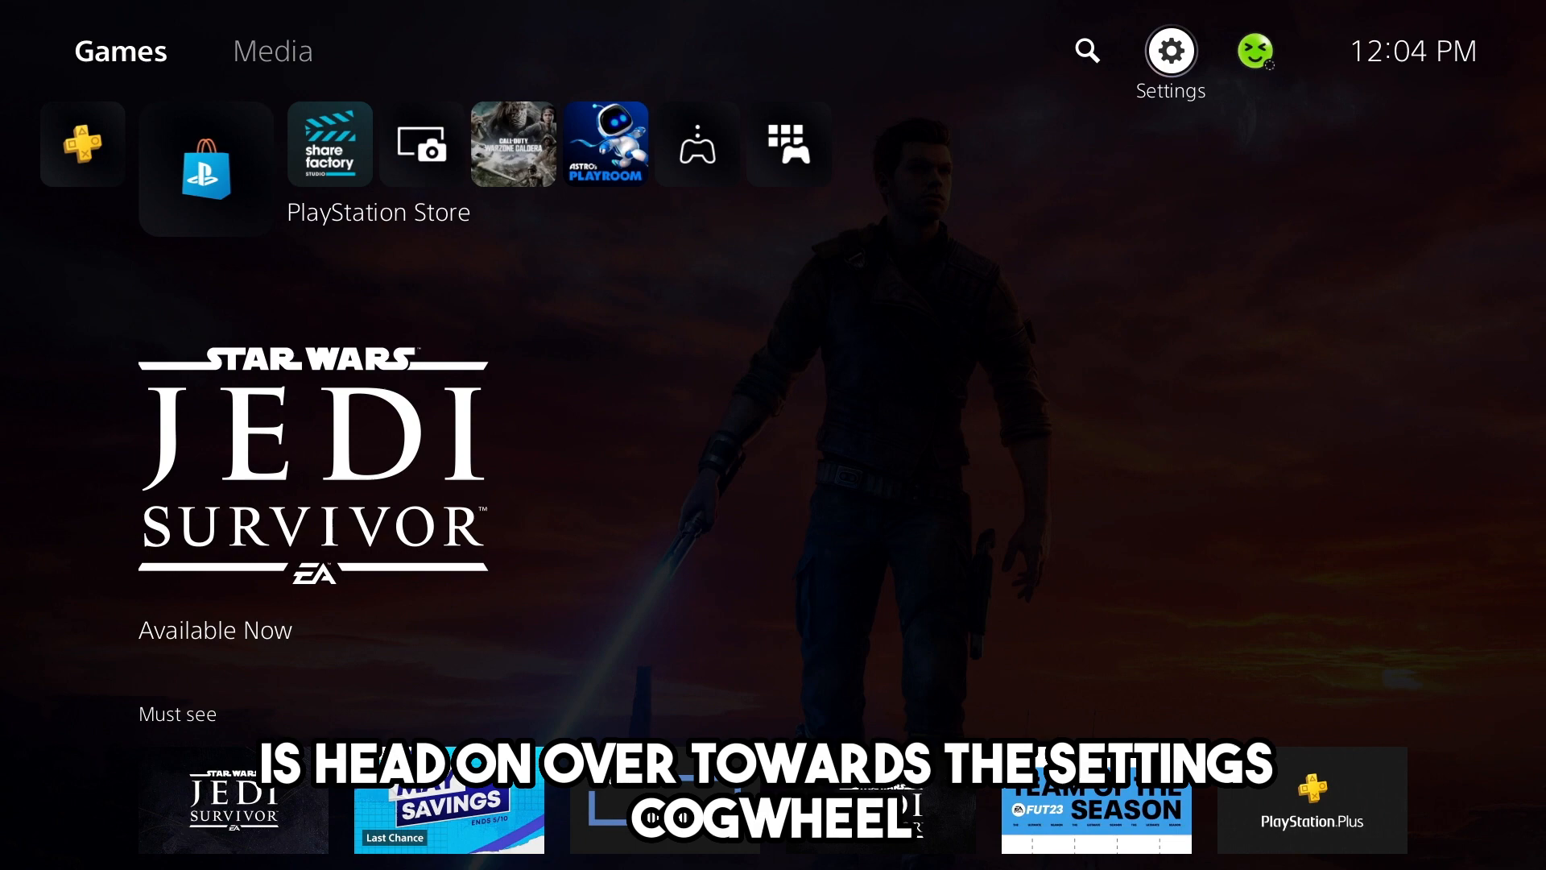
left_click(1170, 50)
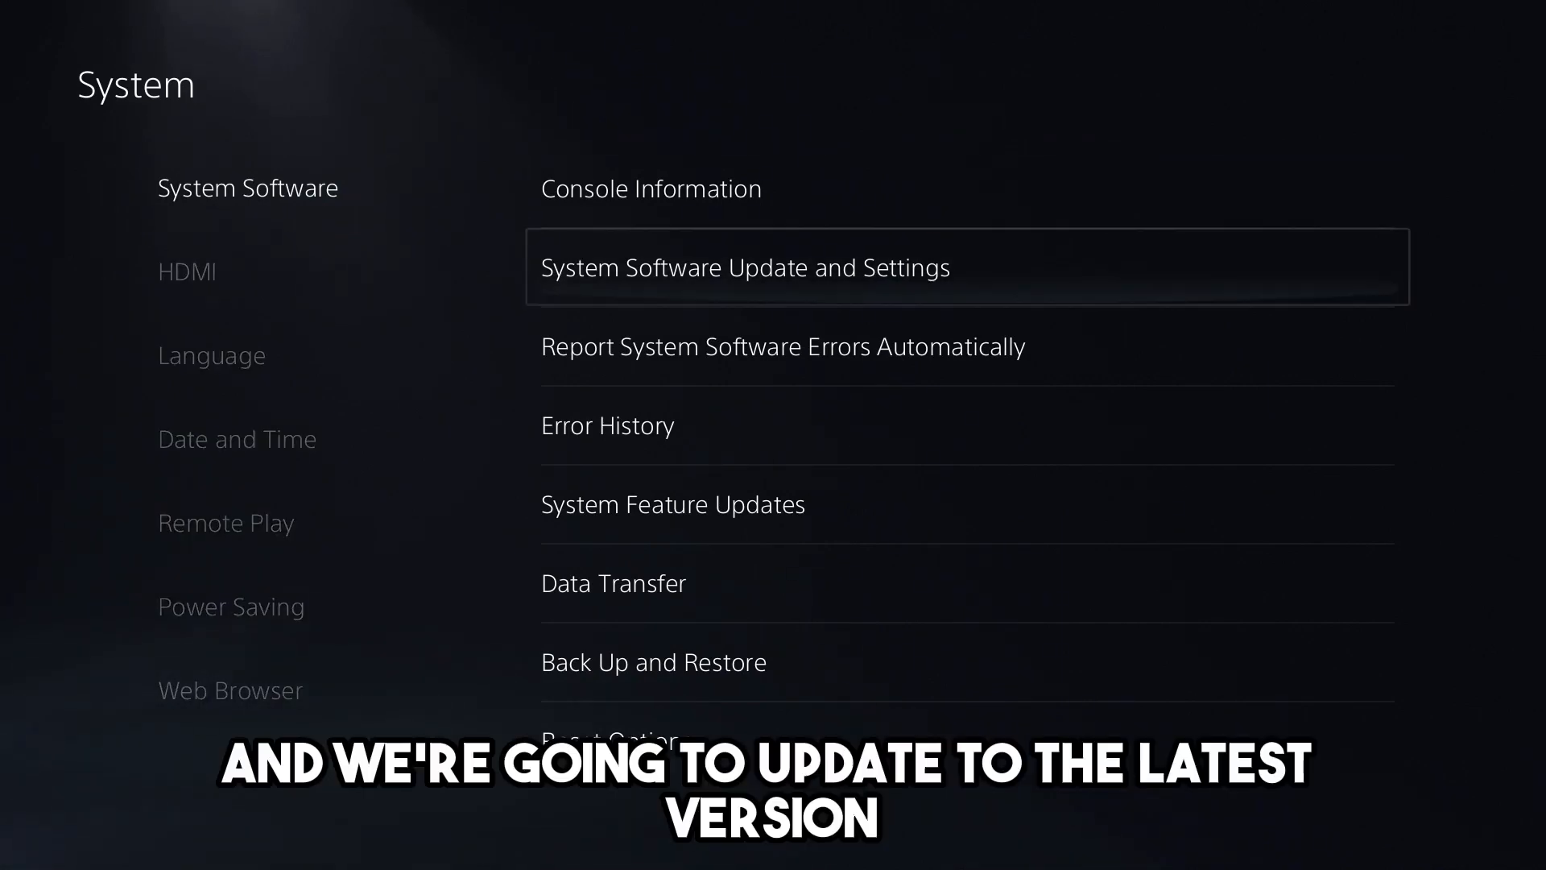
Step: Run Update System Software and acknowledge the message that the latest version is installed
left_click(744, 268)
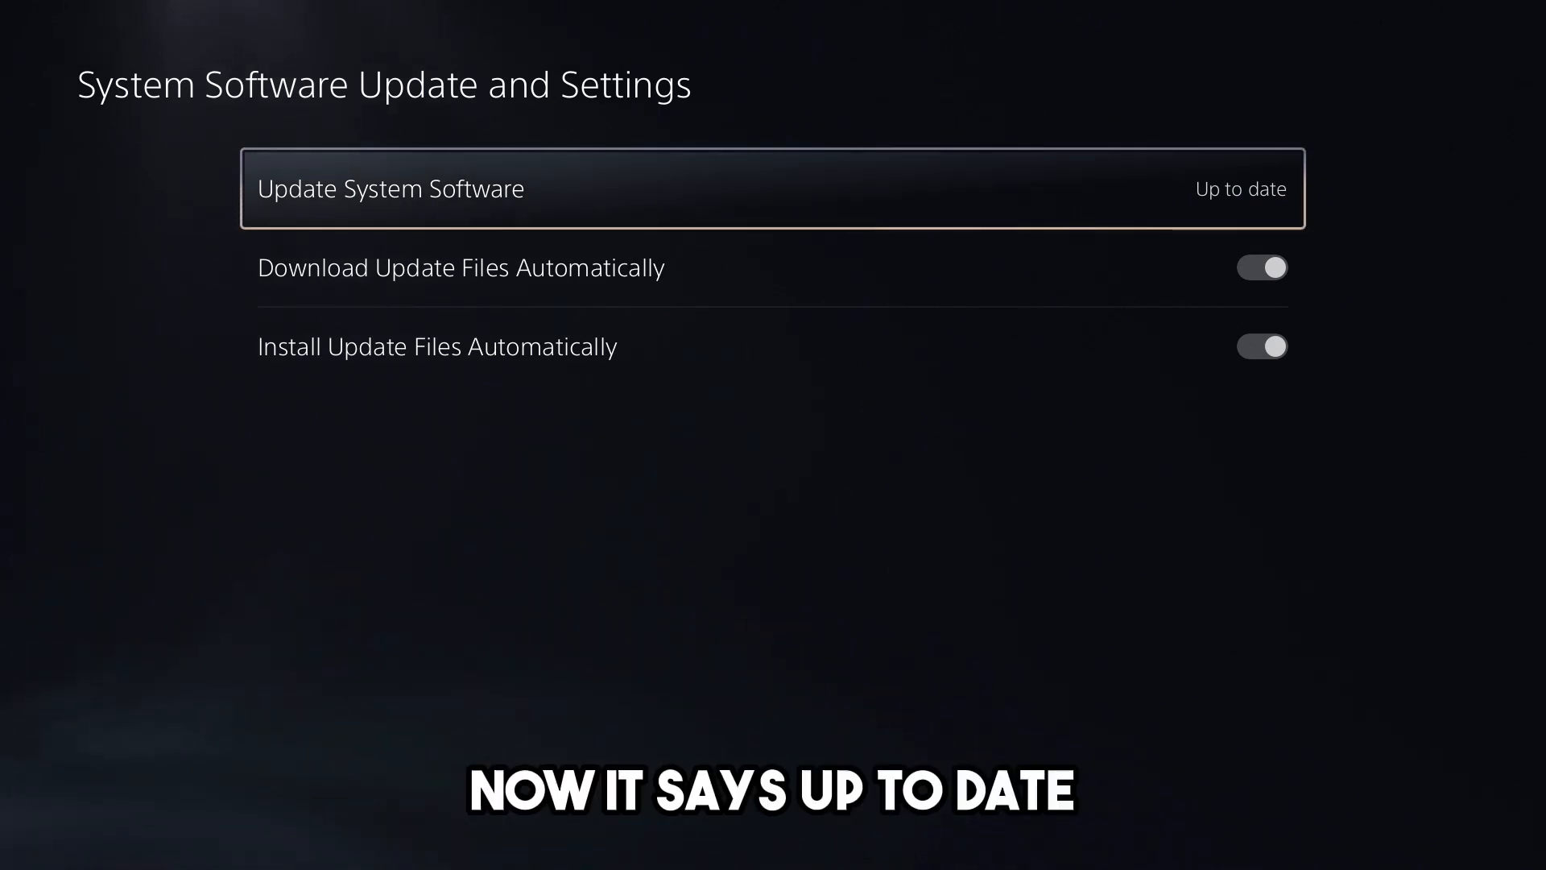
left_click(772, 188)
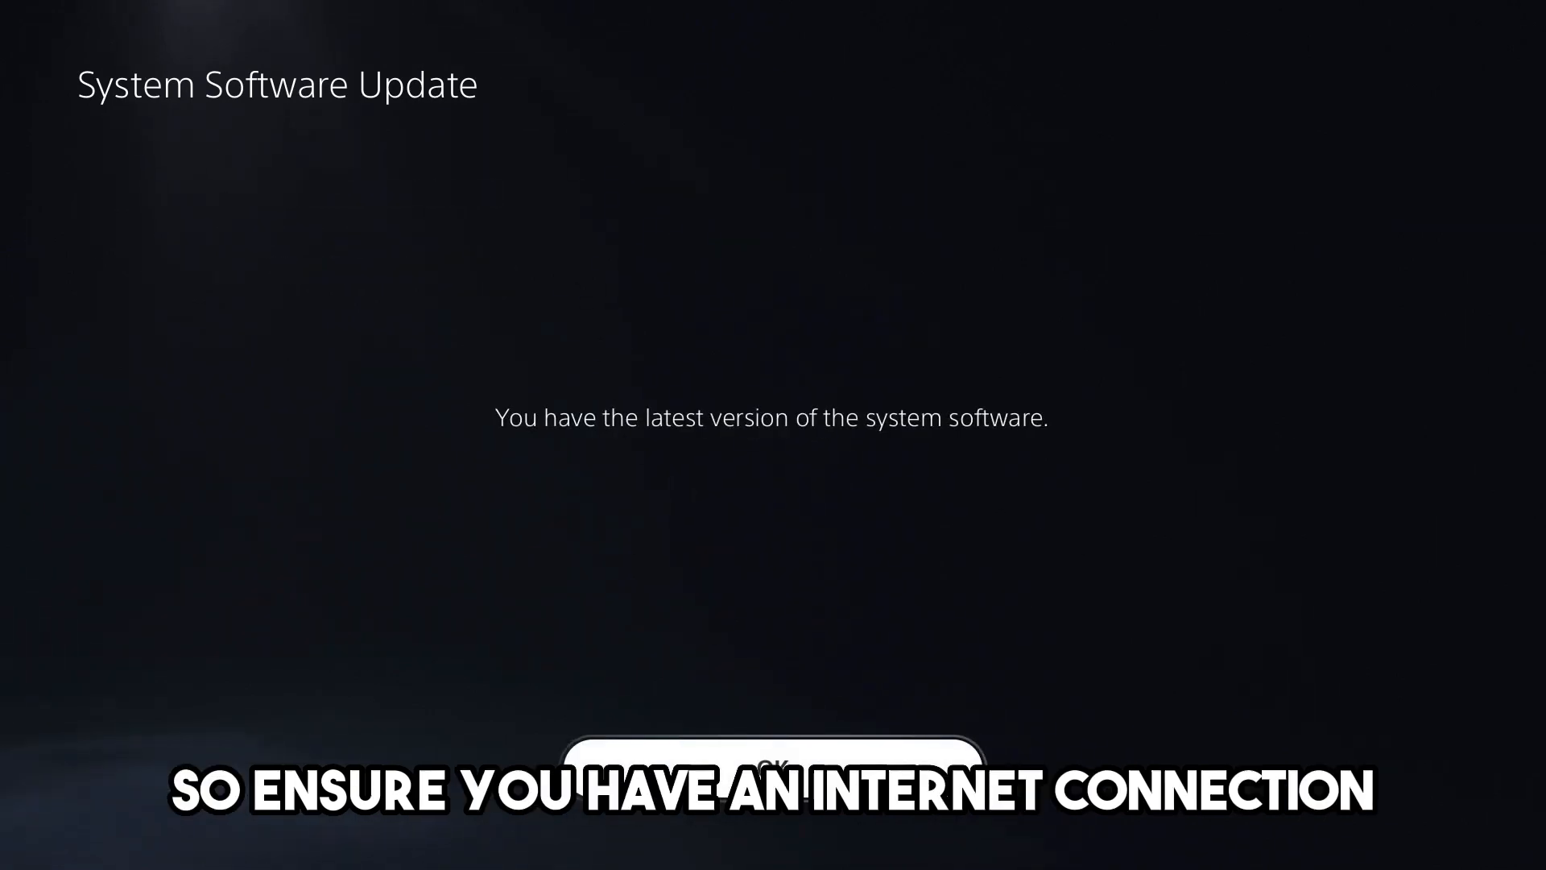
left_click(772, 754)
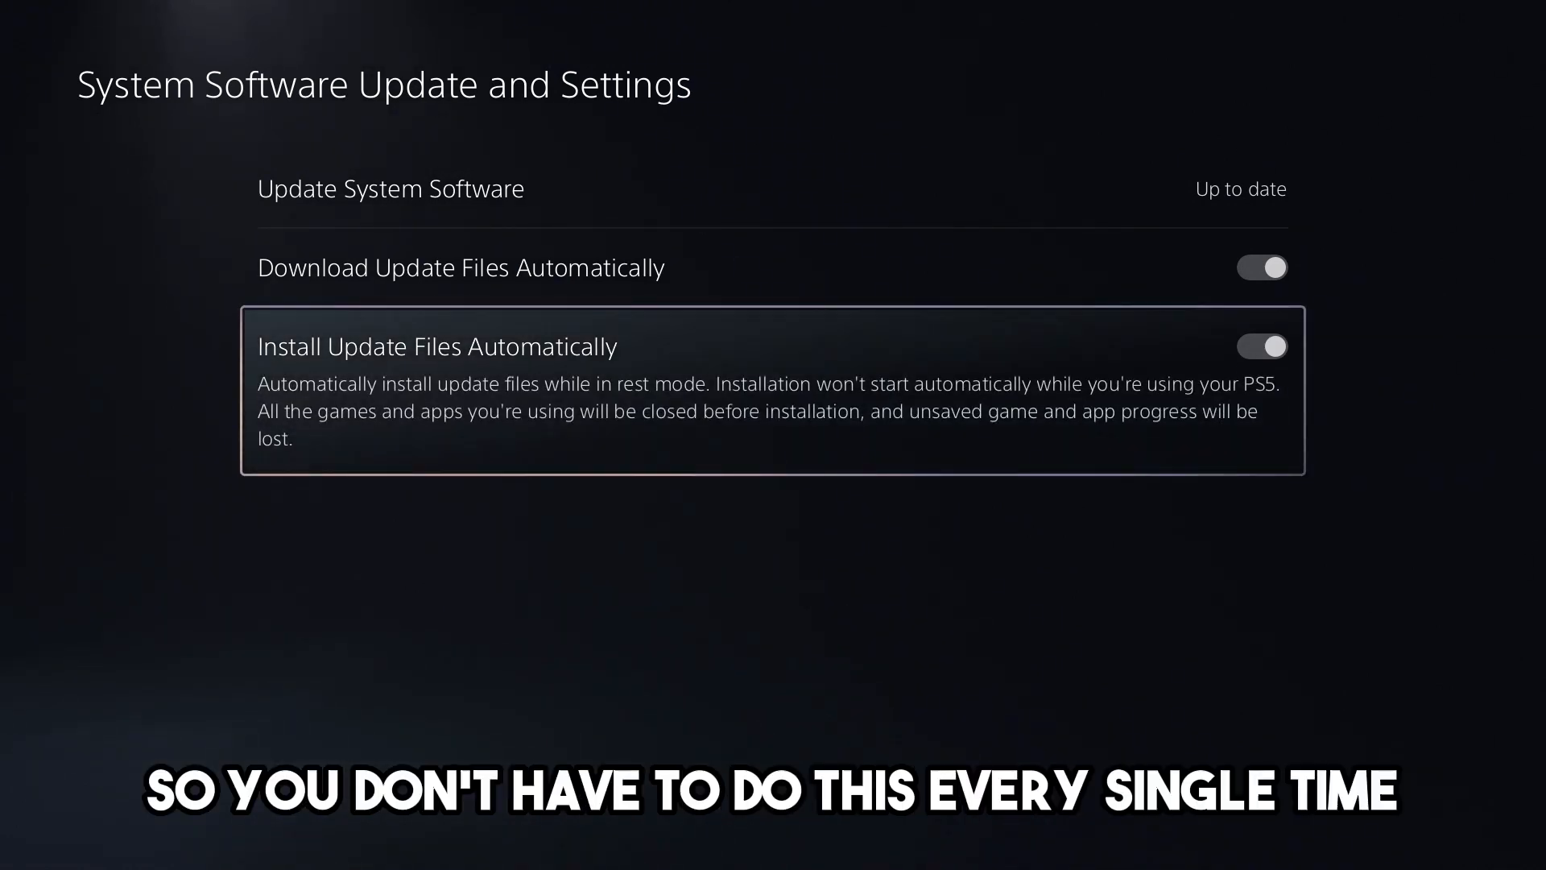
Step: Leave the update settings with automatic download and install both on, returning to Settings
key("up")
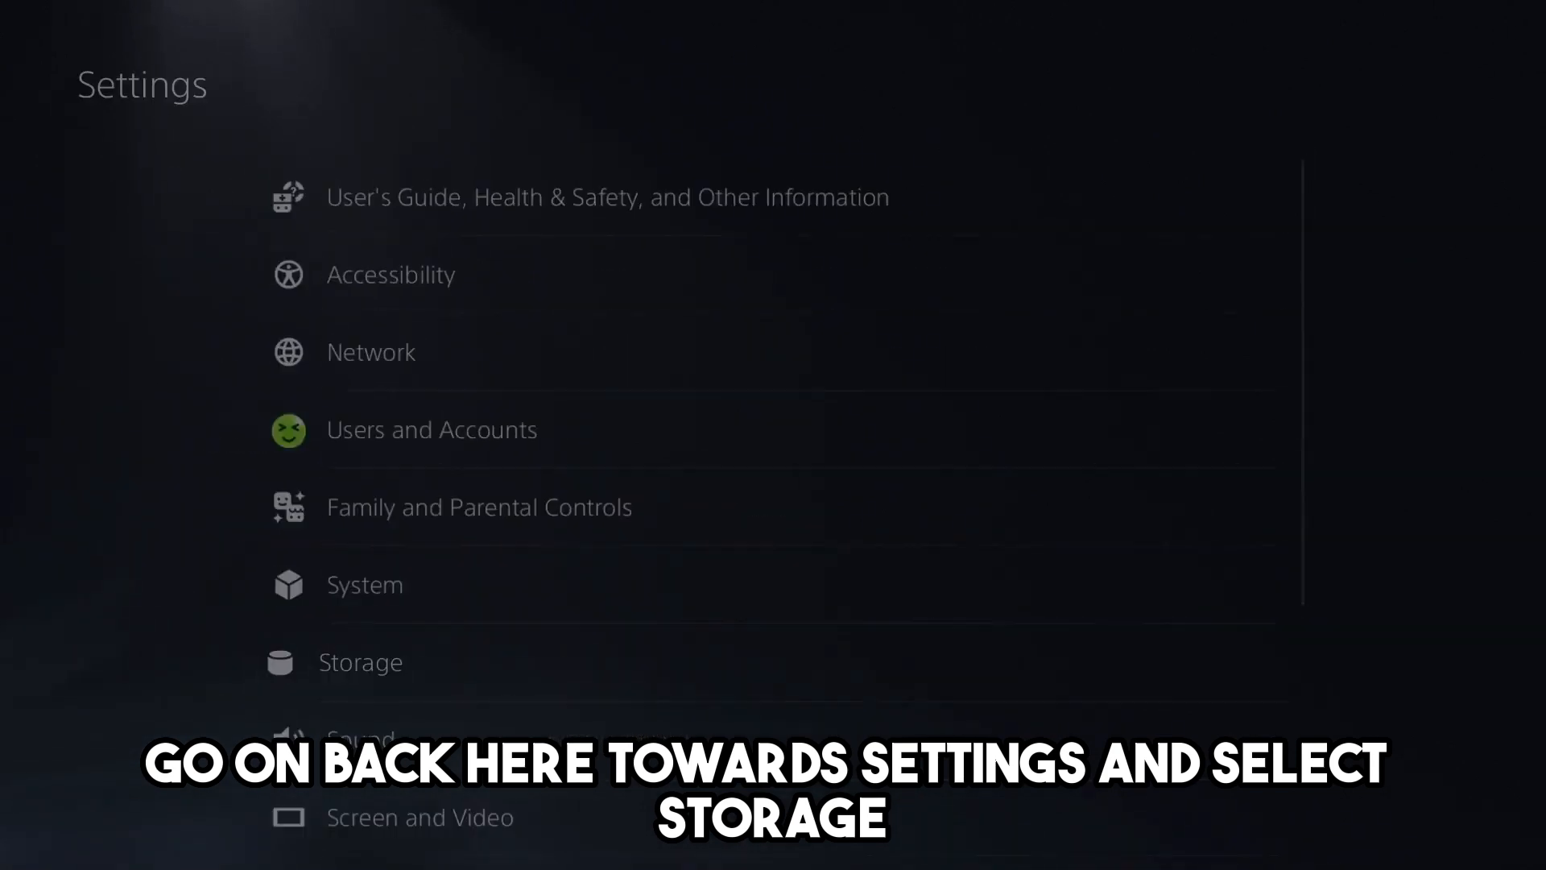
Step: Review free space under Storage, then back out to the home screen's Games tab
left_click(359, 661)
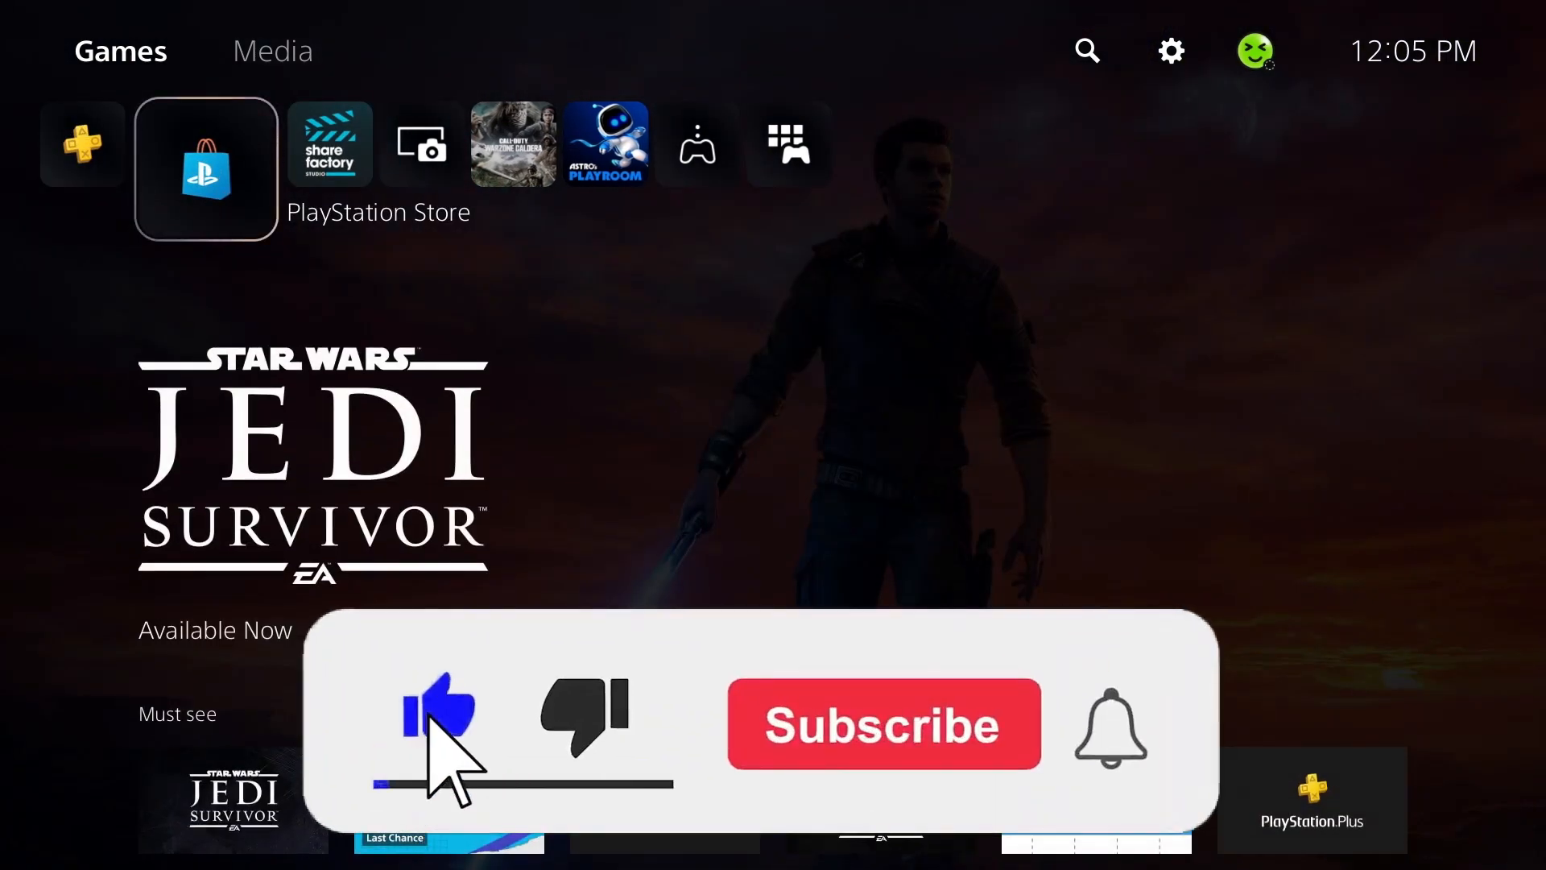
left_click(880, 723)
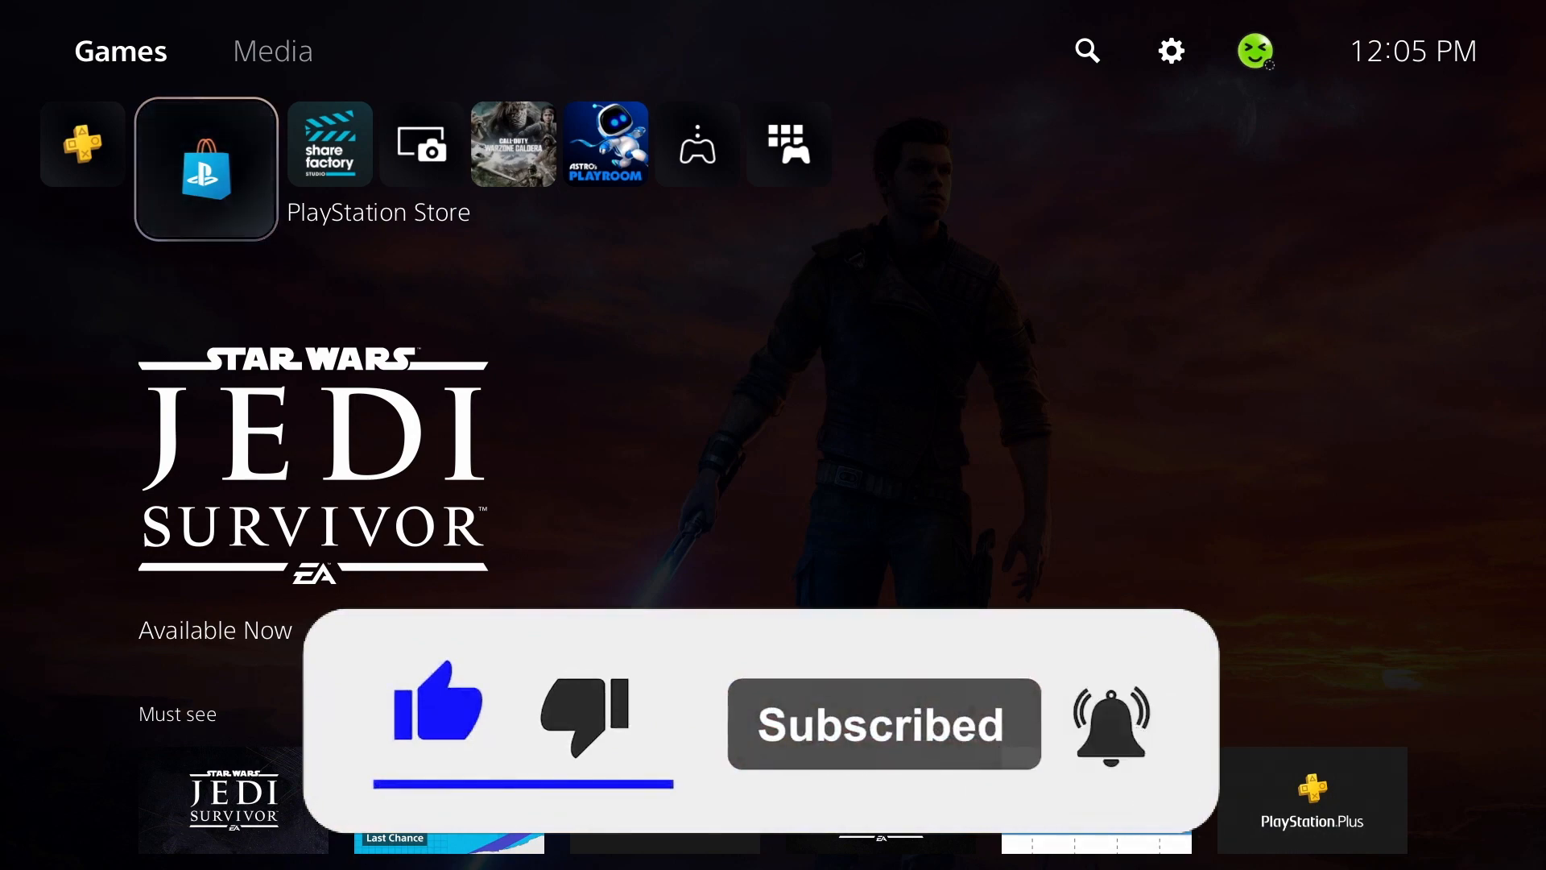